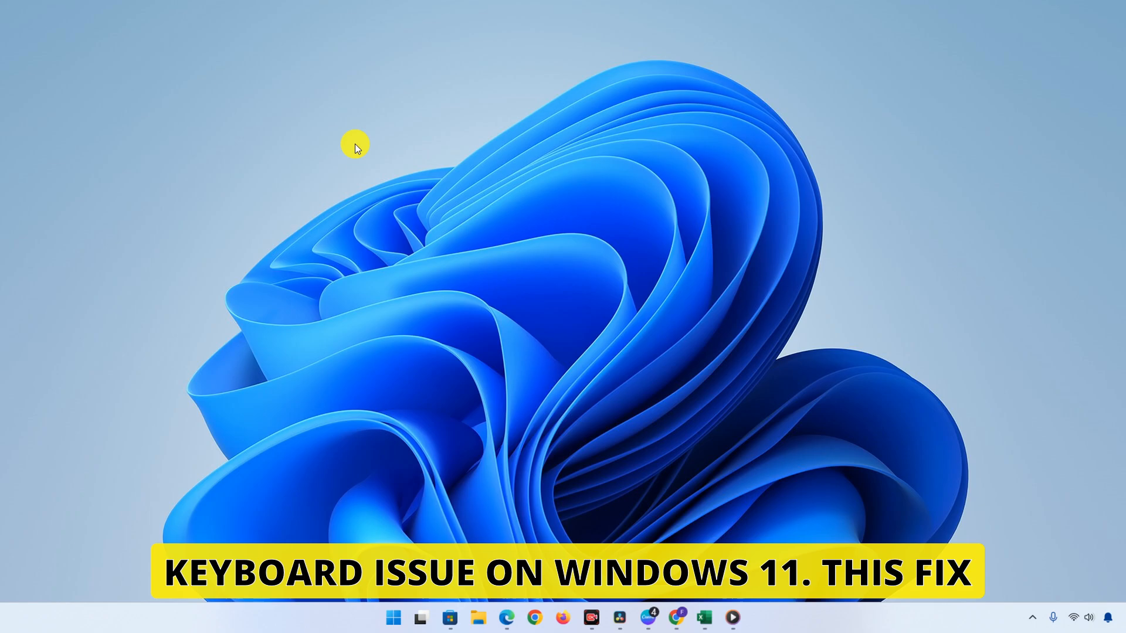
mouse_move(598, 160)
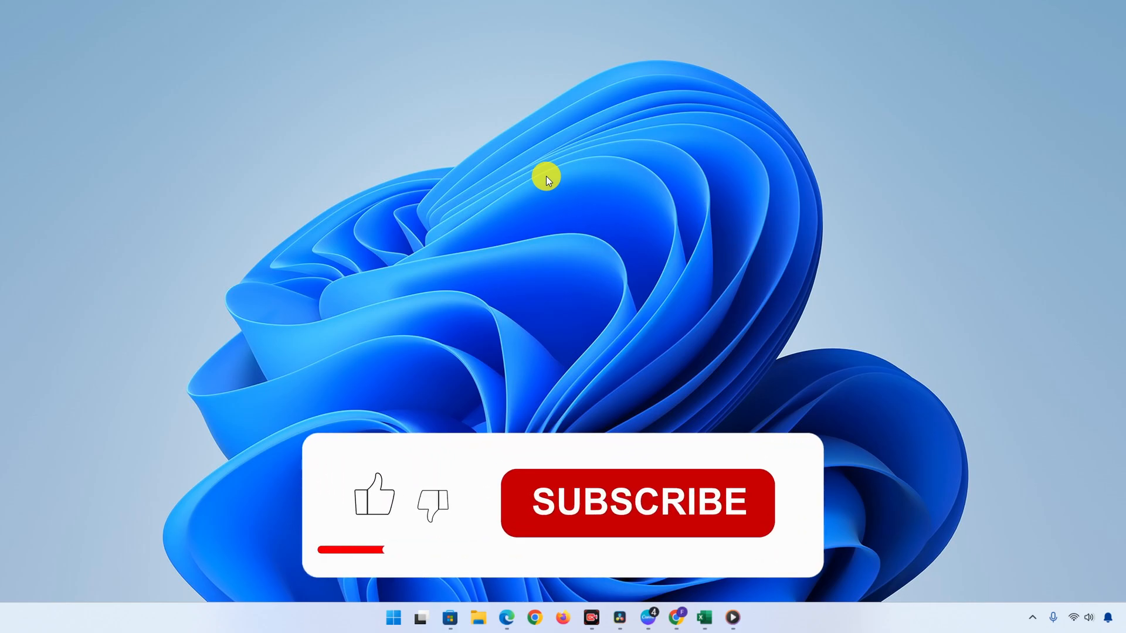
Launch the Settings app from the Start menu's Pinned section.
left_click(373, 499)
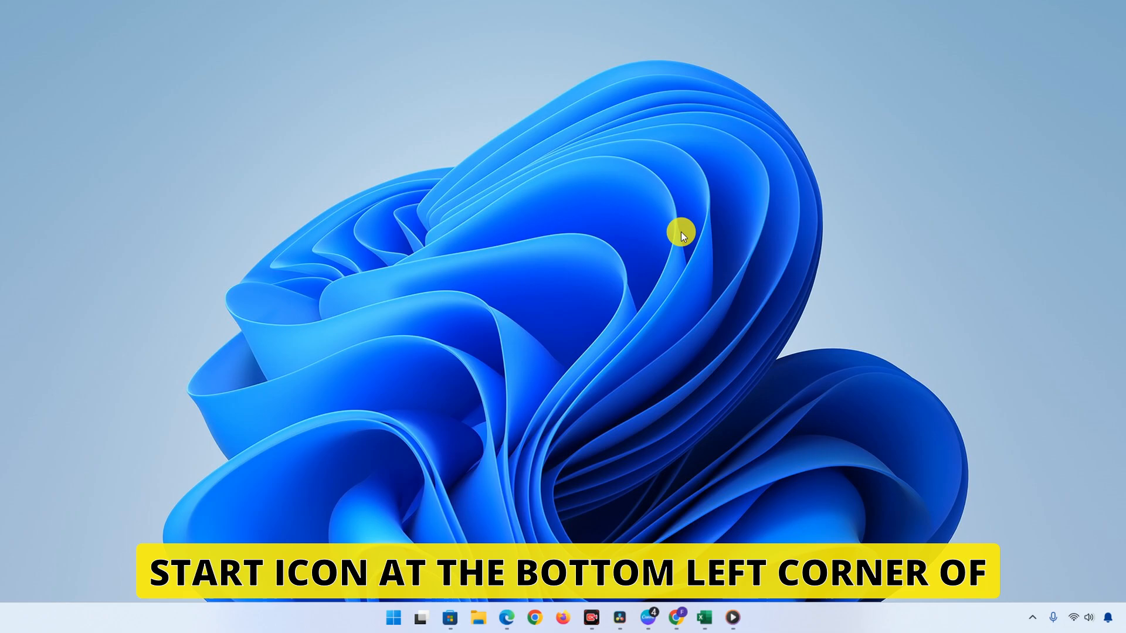
left_click(393, 618)
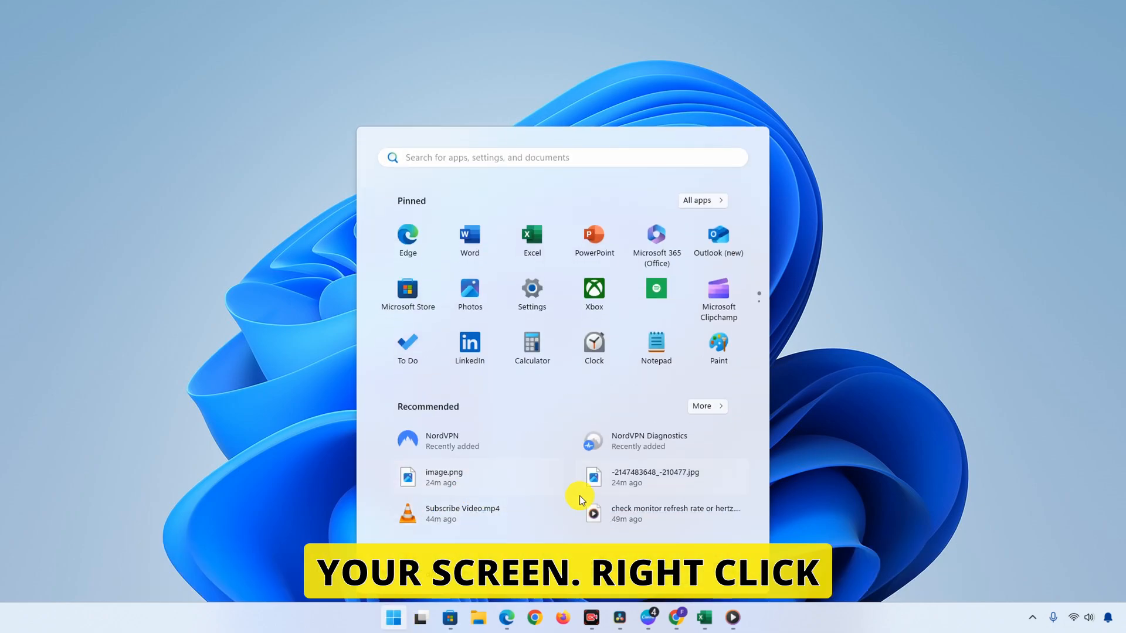
left_click(392, 618)
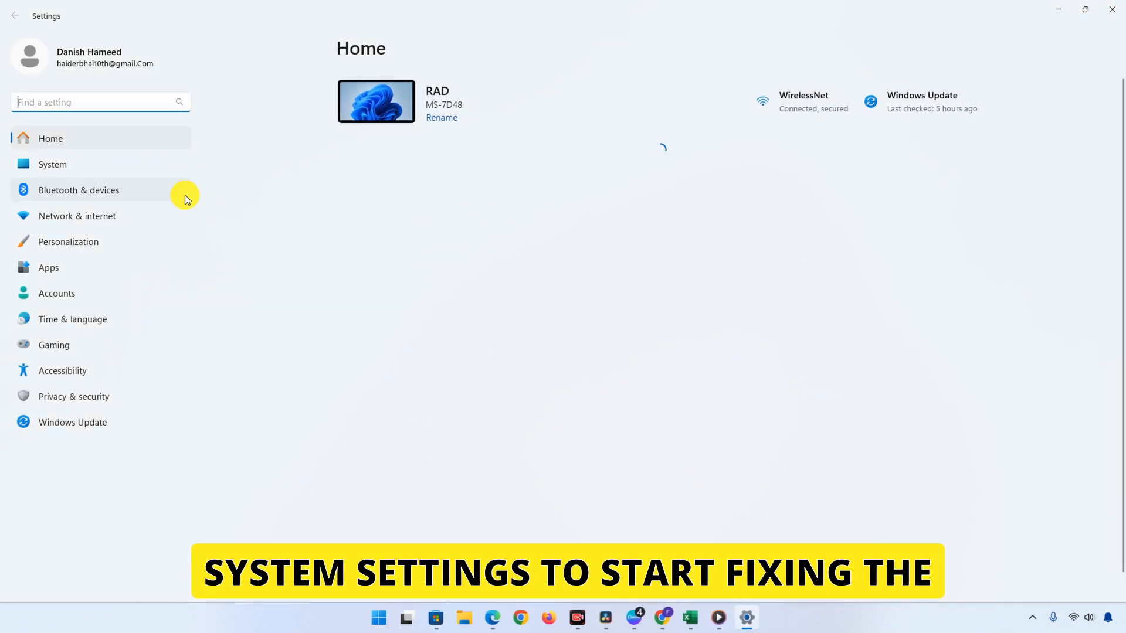
mouse_move(359, 244)
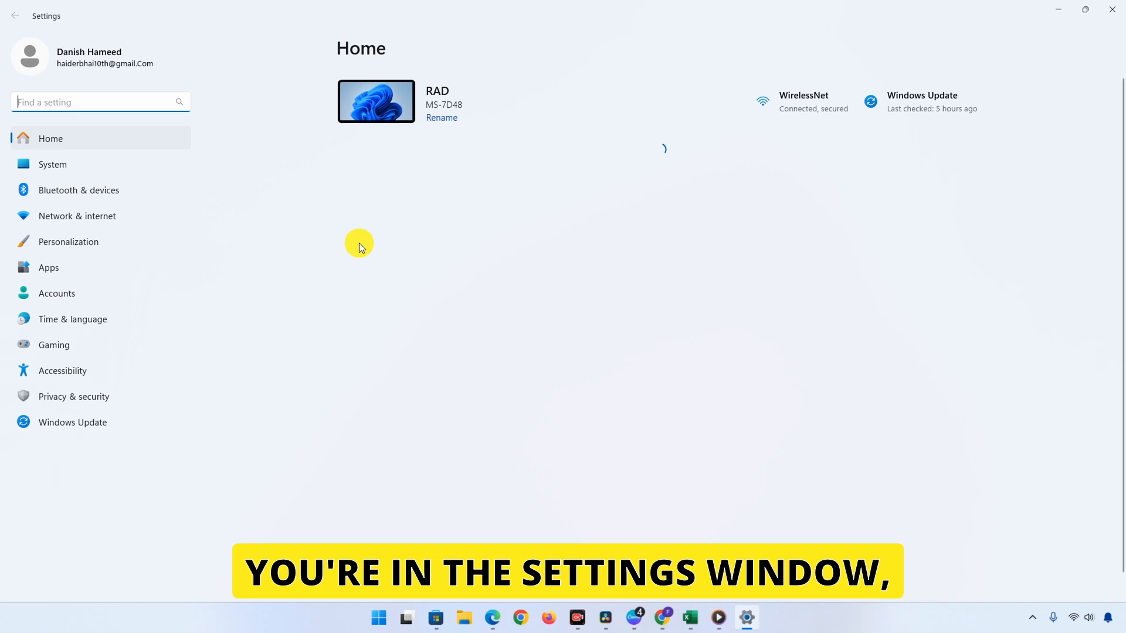
mouse_move(182, 349)
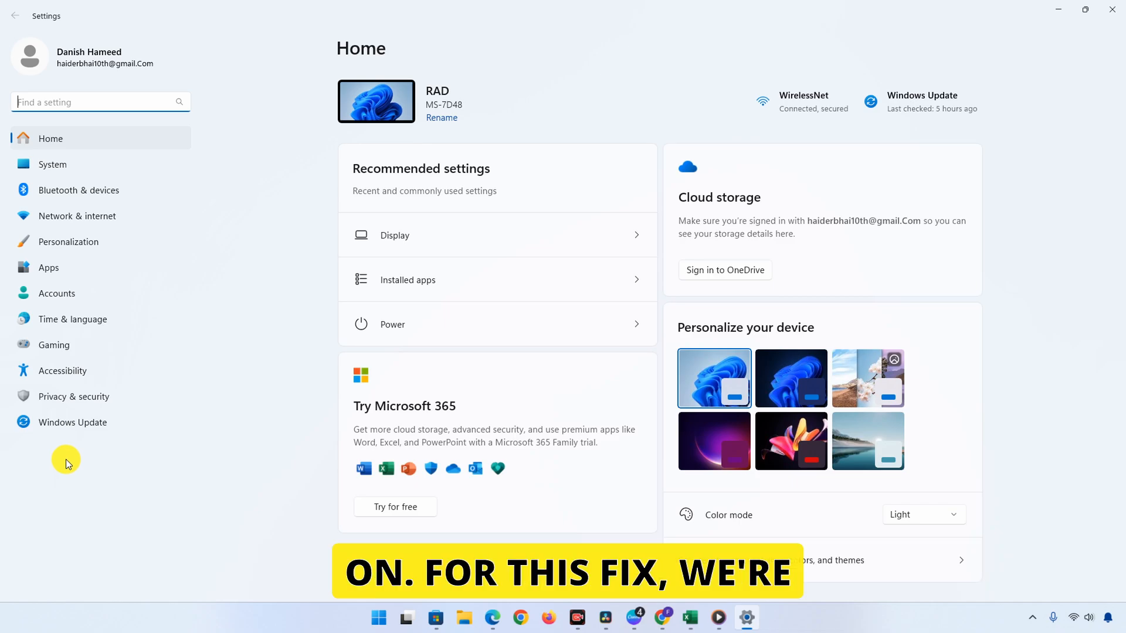
mouse_move(72, 371)
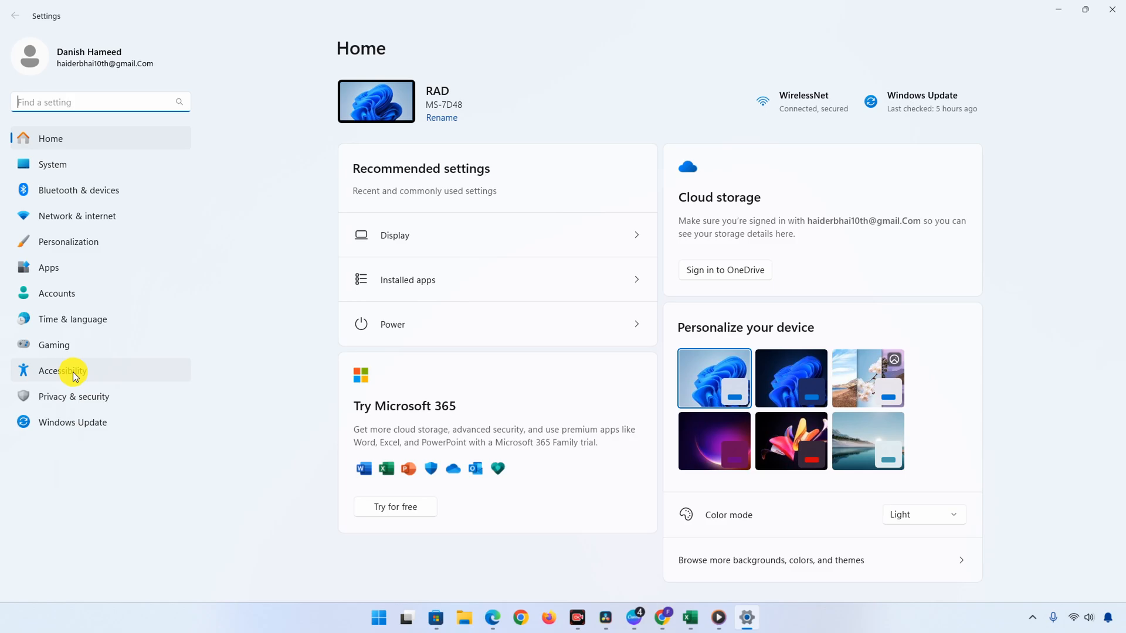
Go to the Accessibility page and bring its Interaction section into view.
left_click(58, 370)
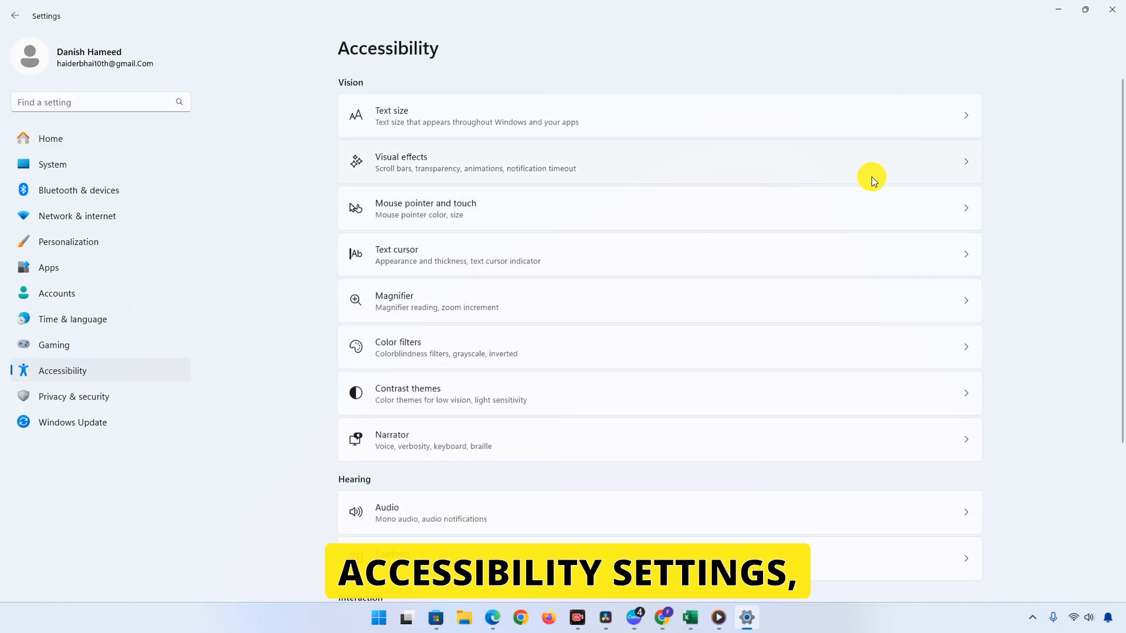
scroll("down", 3)
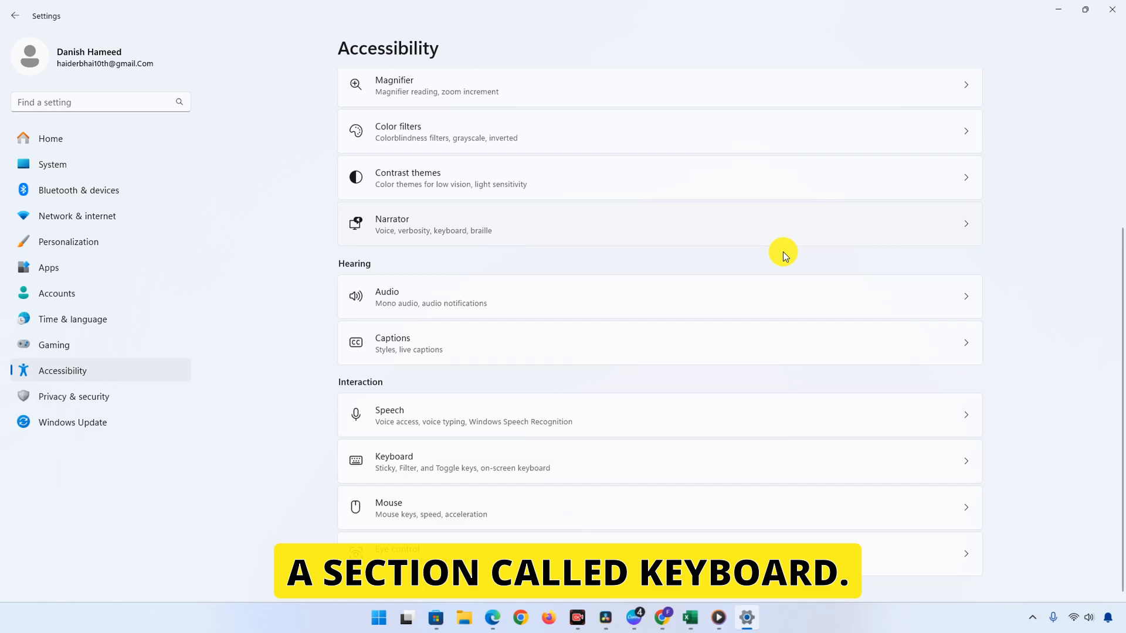
mouse_move(660, 292)
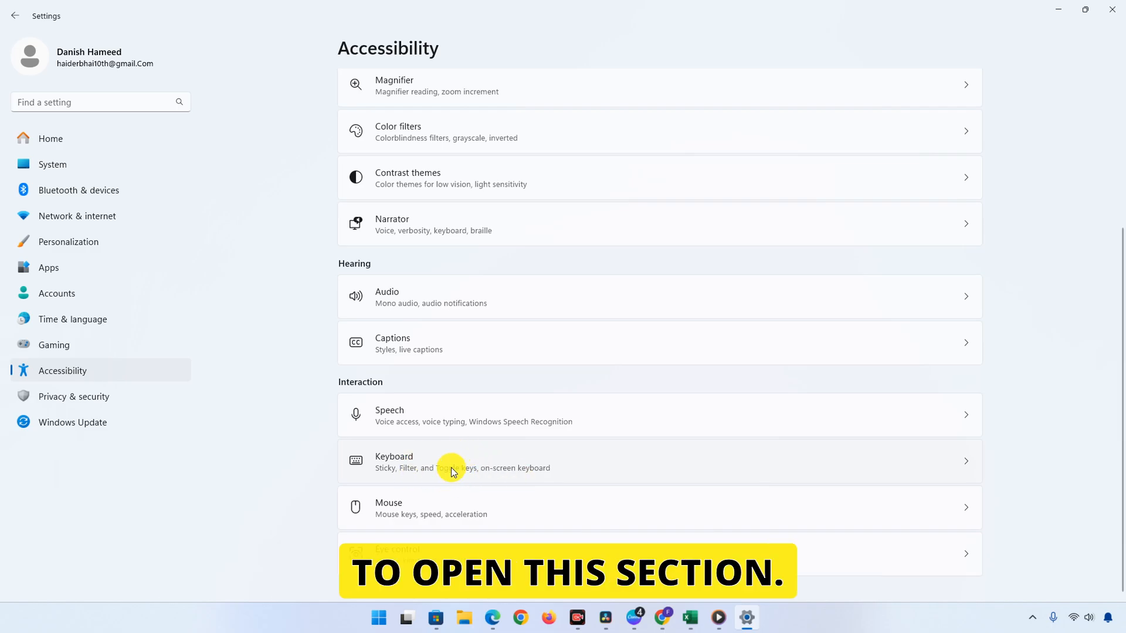
Turn the On-screen keyboard setting On under Accessibility > Keyboard, then close the keyboard window.
left_click(453, 462)
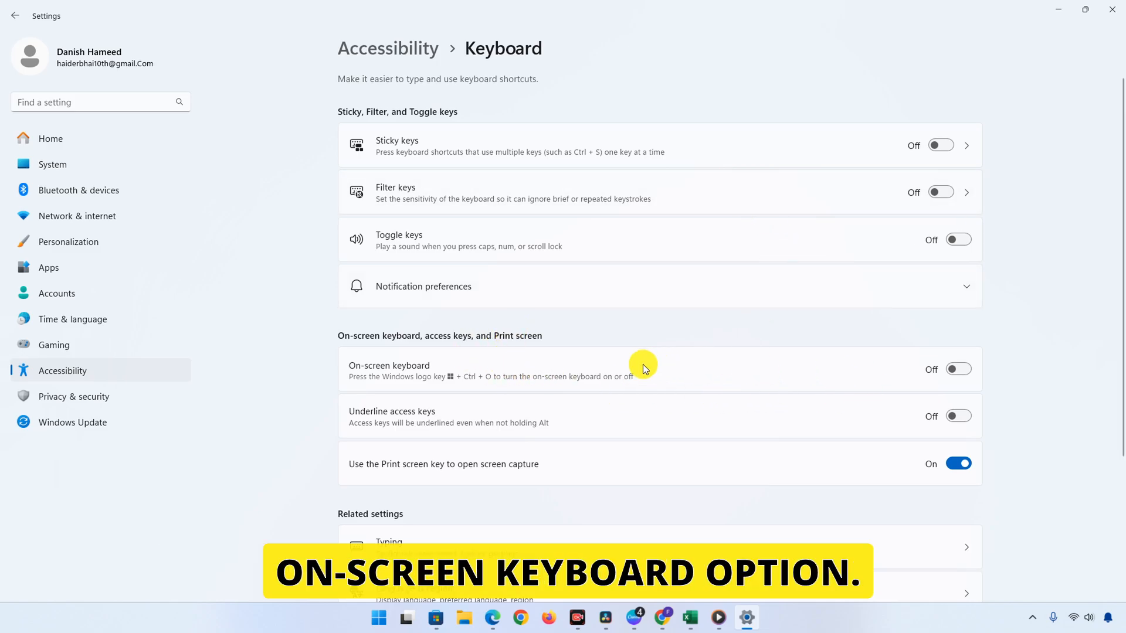
mouse_move(746, 369)
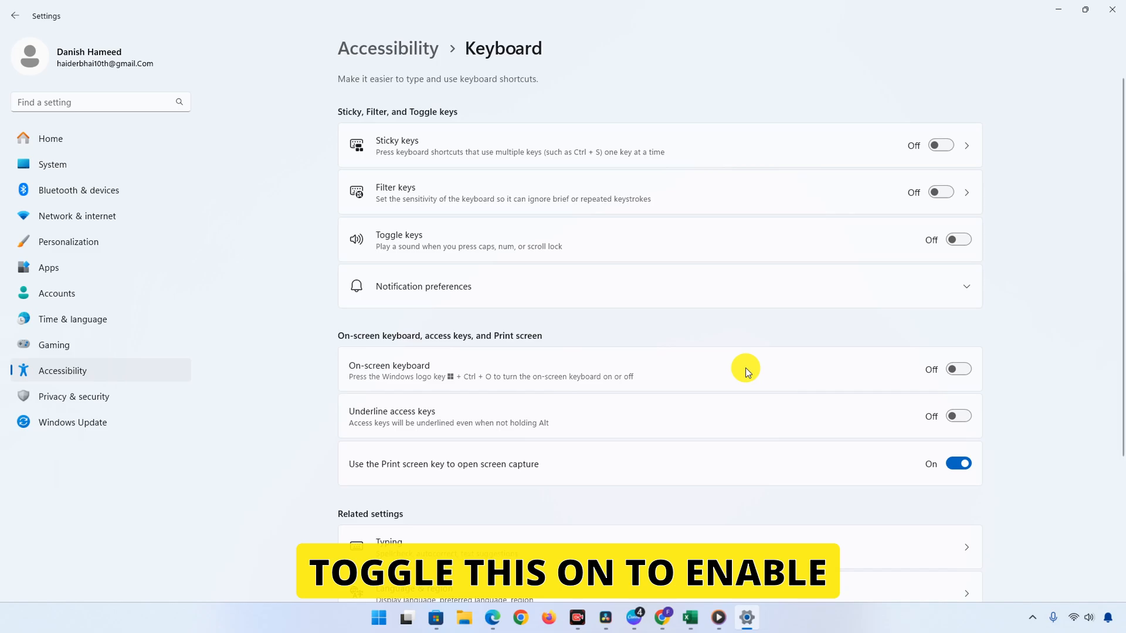
left_click(958, 369)
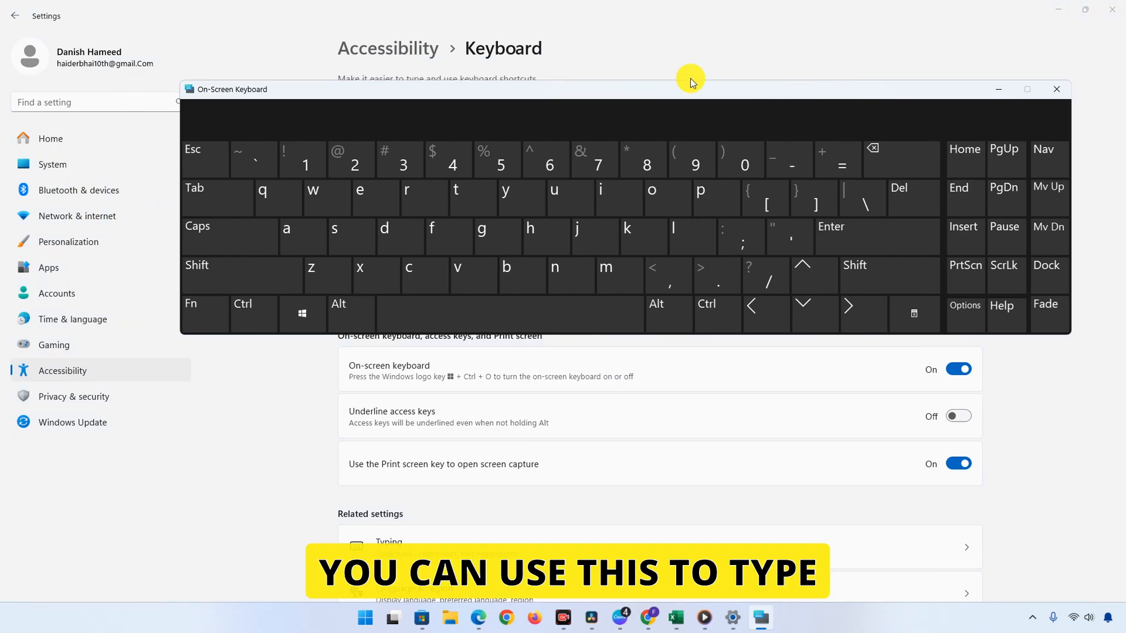
left_click_drag(690, 89, 729, 108)
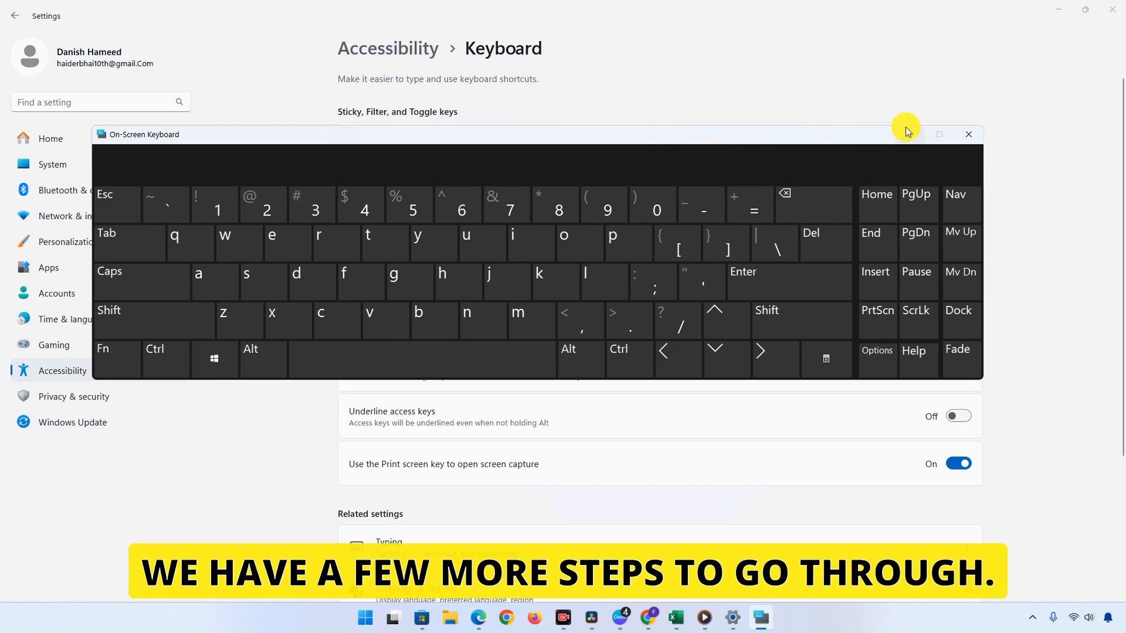
left_click(968, 134)
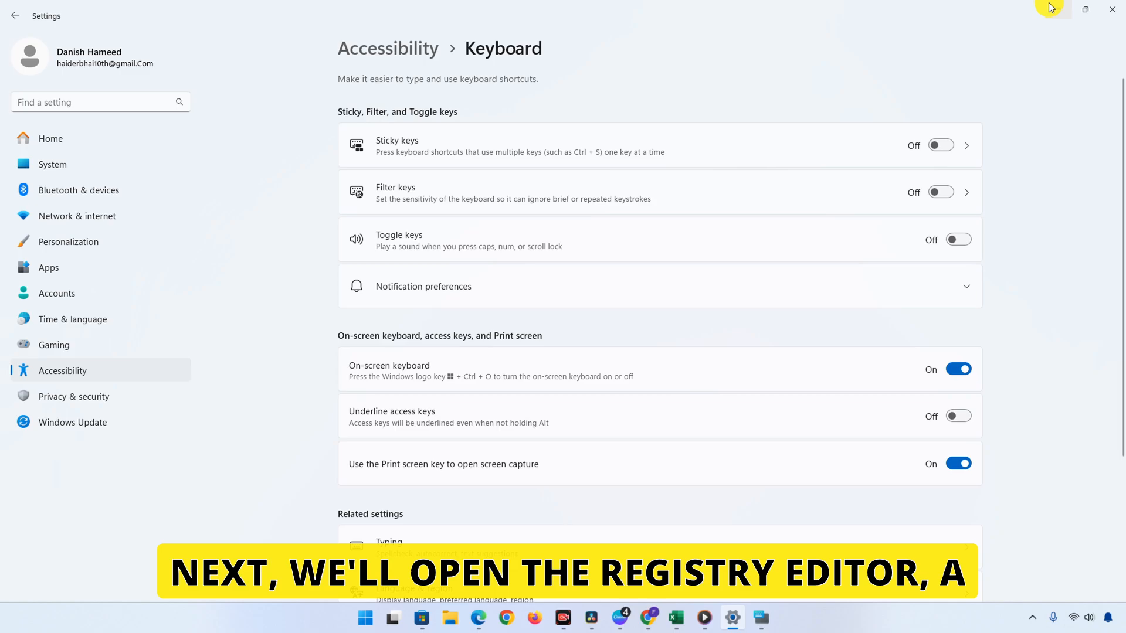
Minimize Settings and refresh the desktop from its context menu.
left_click(1112, 10)
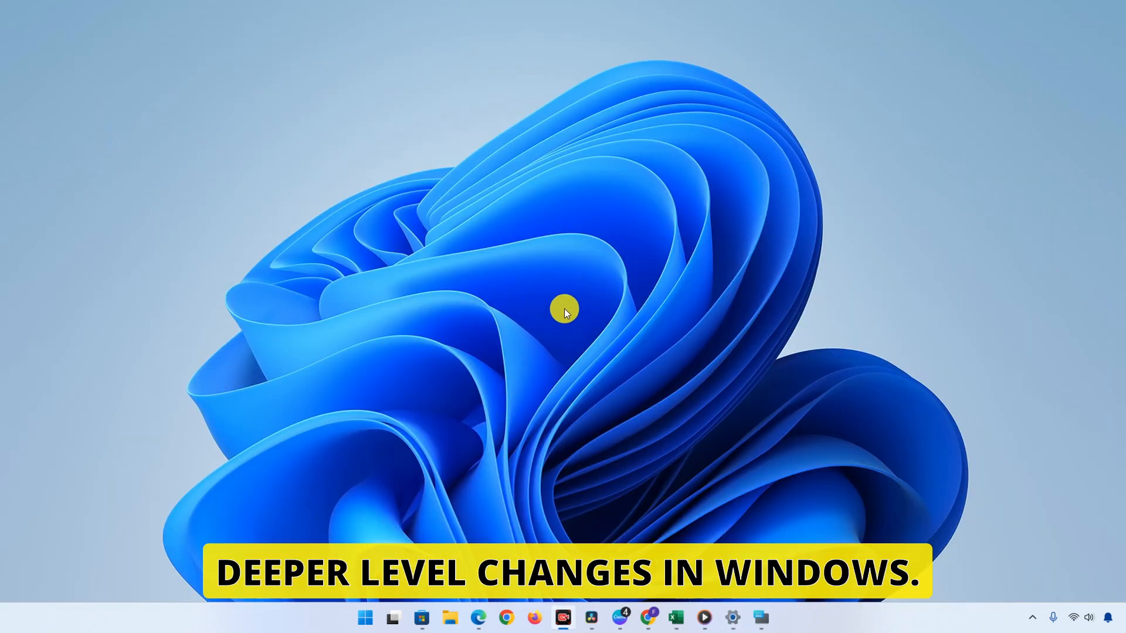
right_click(564, 310)
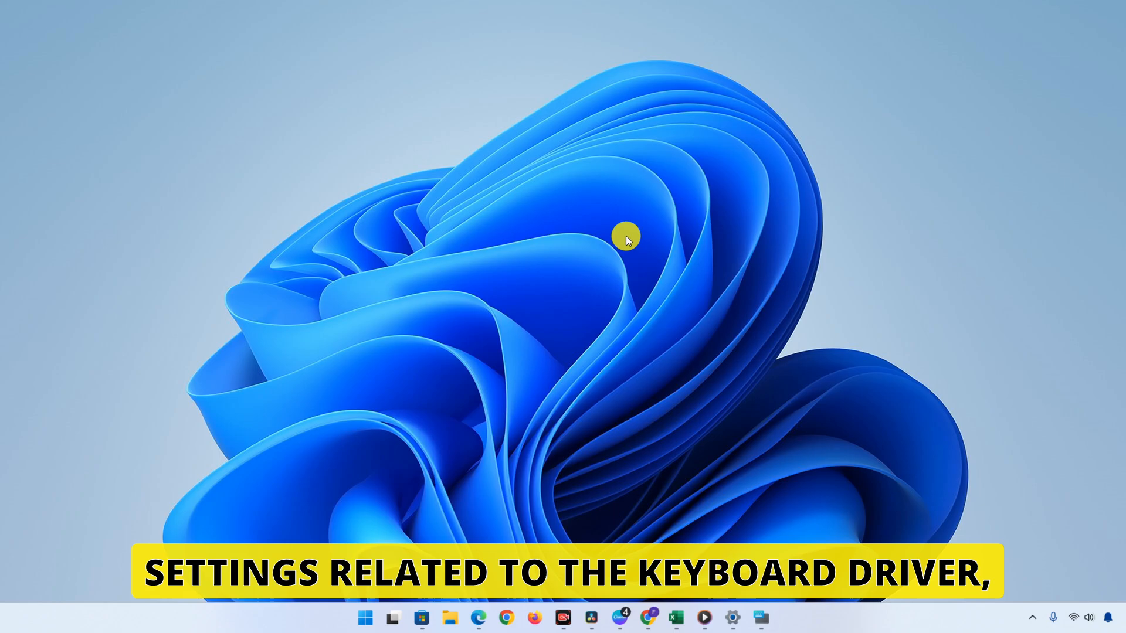
right_click(624, 237)
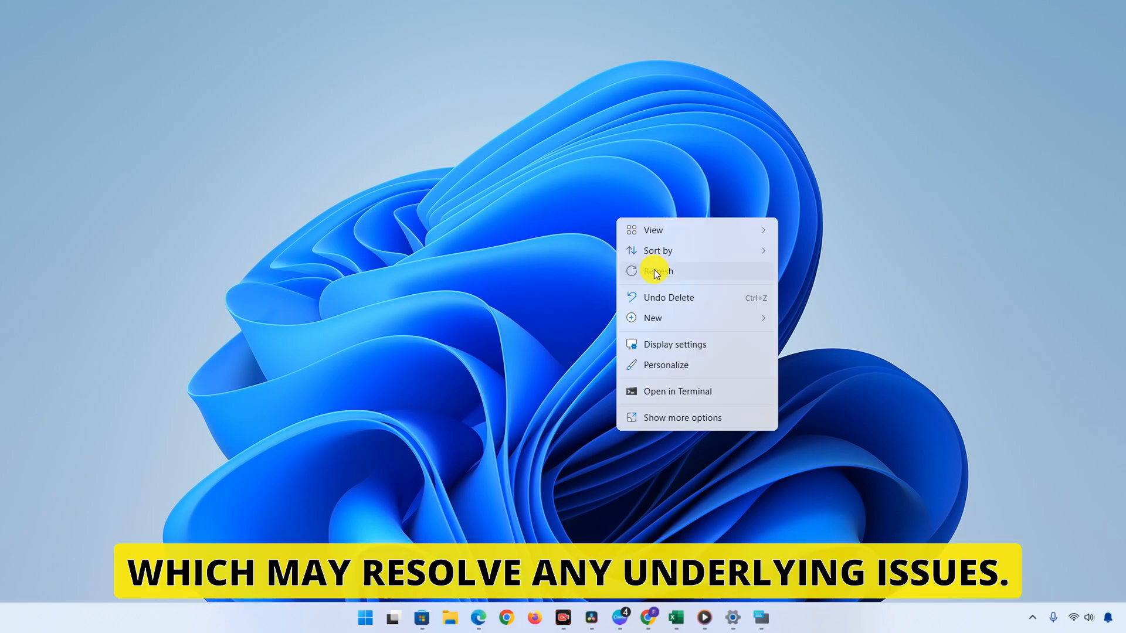
left_click(655, 271)
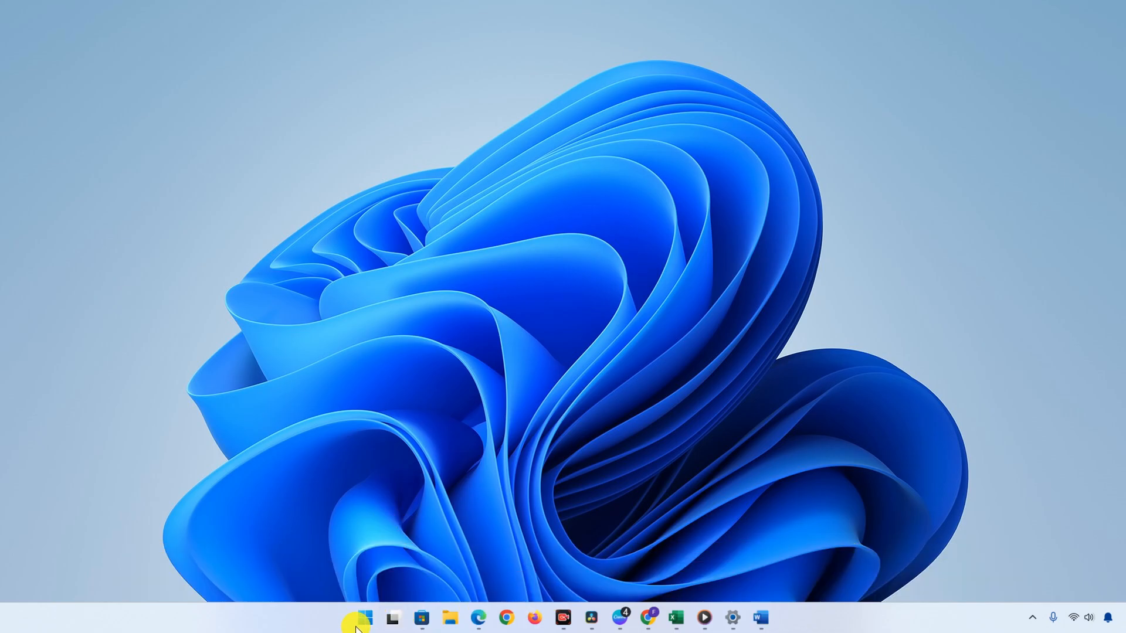
Launch Registry Editor via the Run box with regedit.
left_click(363, 618)
type("regedit")
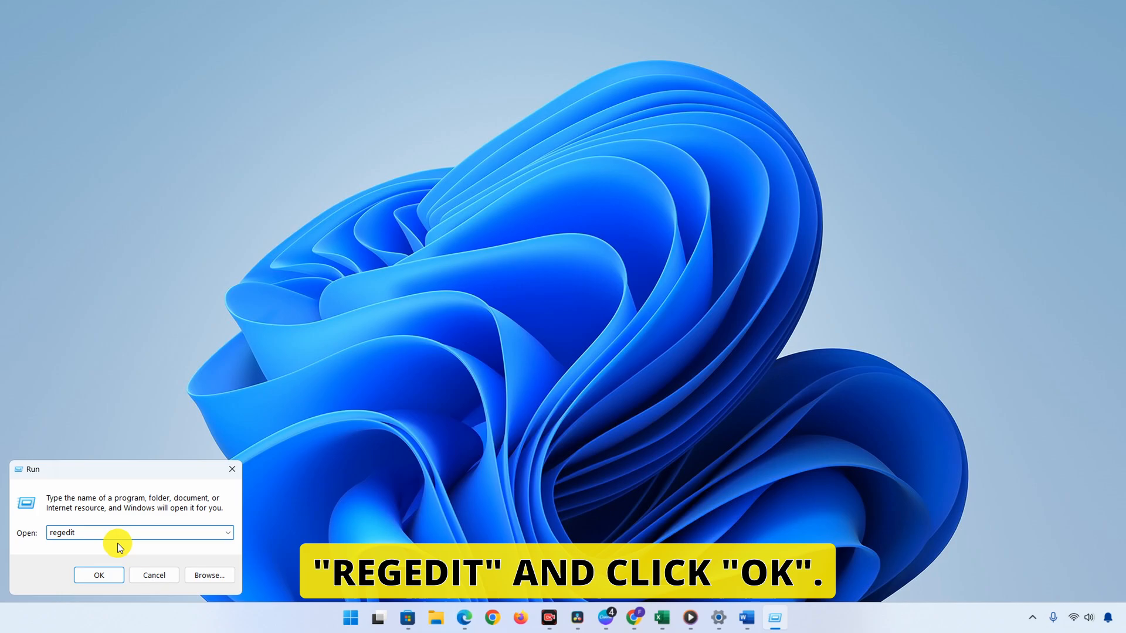
left_click(99, 575)
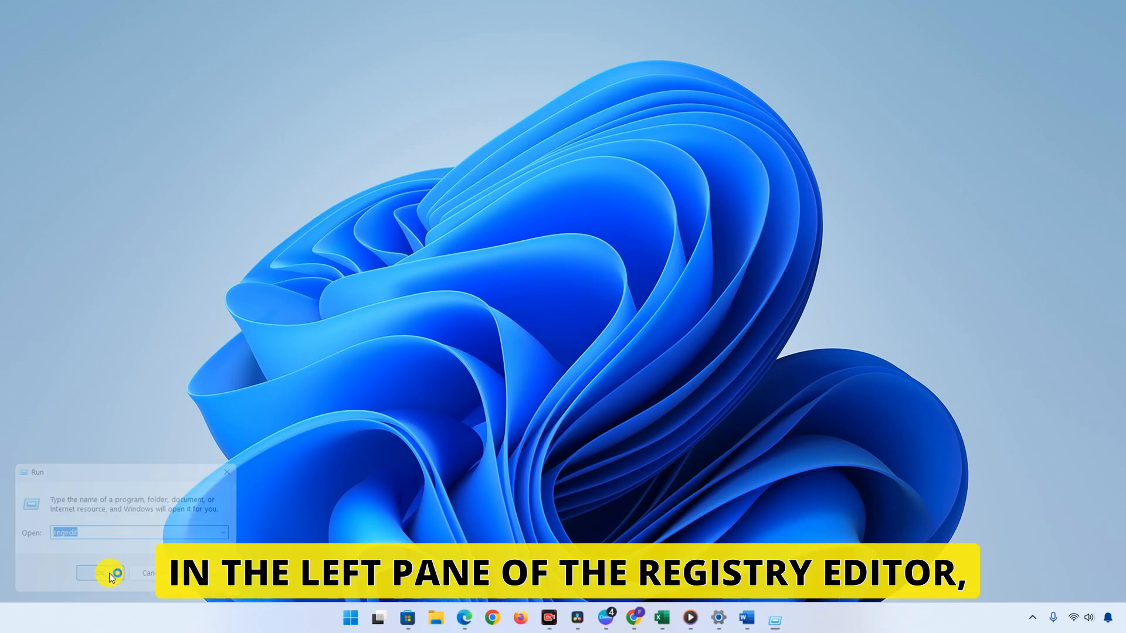
Select the i8042prt key under HKEY_LOCAL_MACHINE\SYSTEM\CurrentControlSet\Services to show its values.
left_click(101, 574)
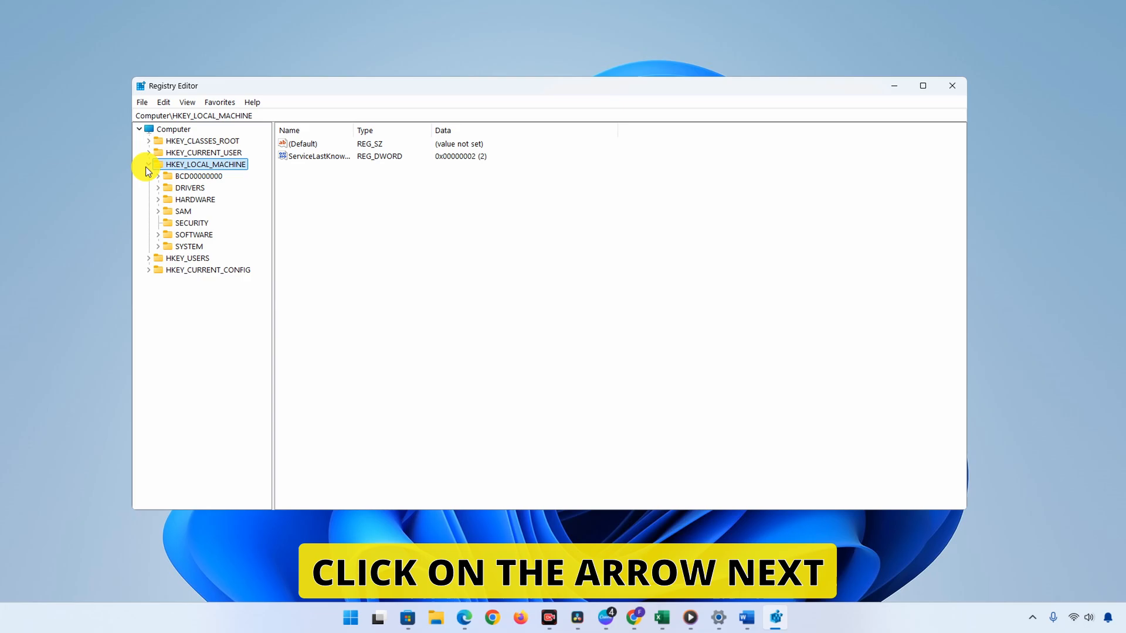
left_click(148, 164)
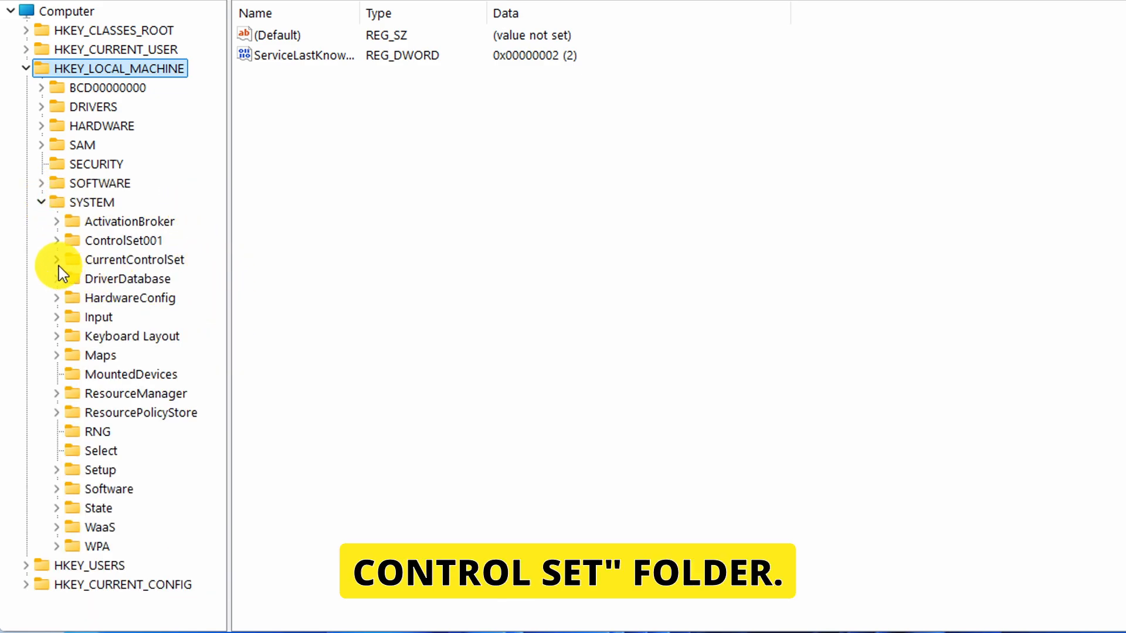
left_click(57, 259)
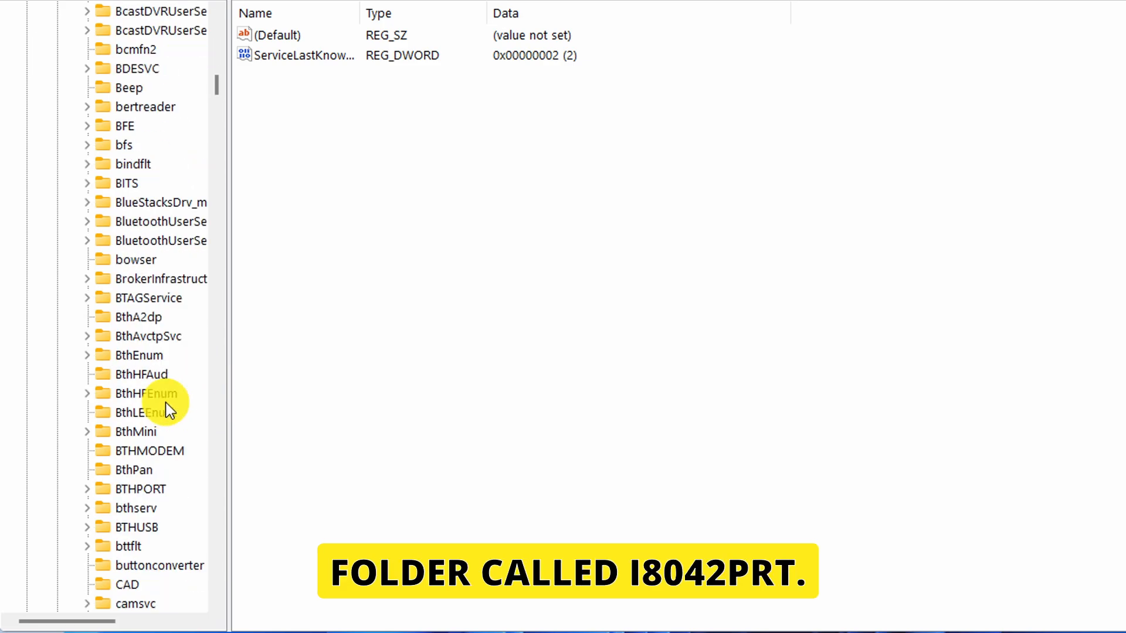
scroll("down", 3)
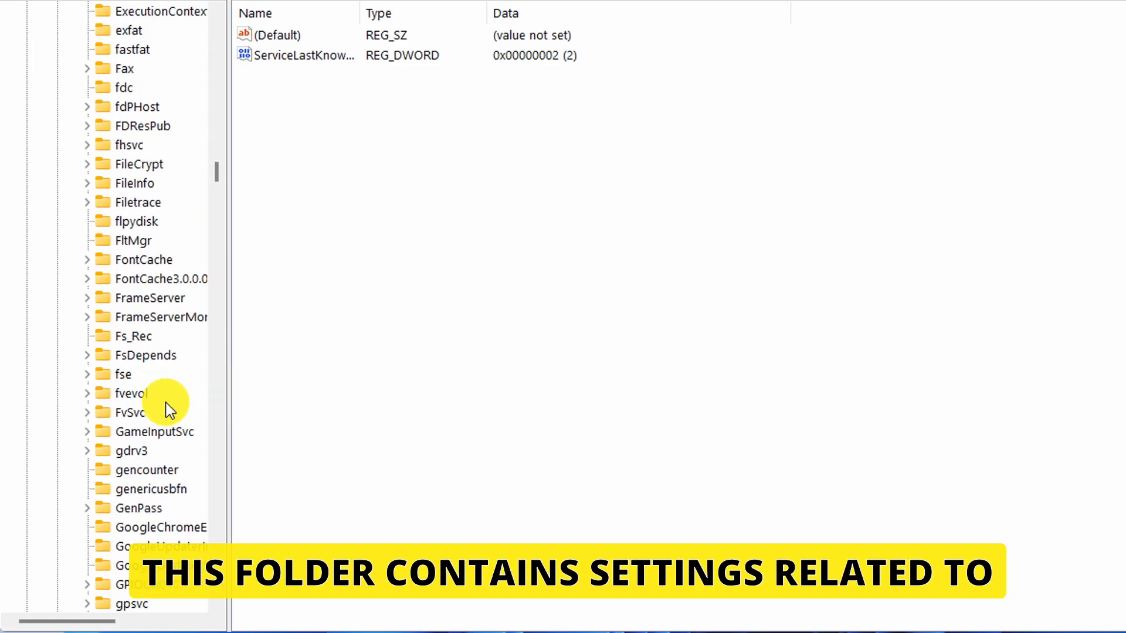
scroll("down", 3)
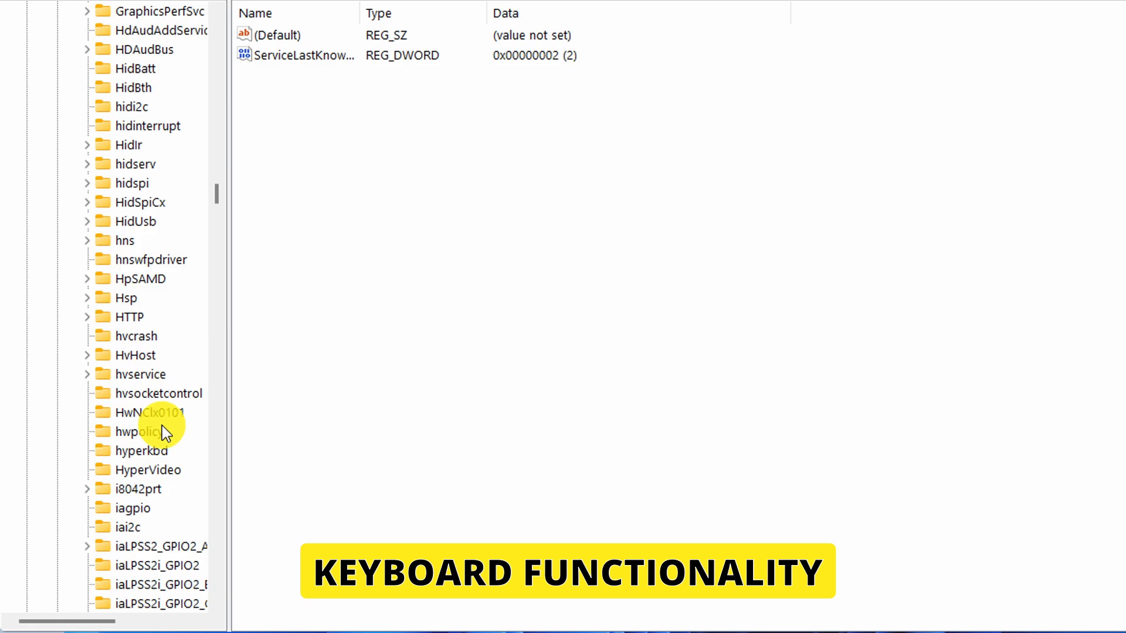
left_click(137, 488)
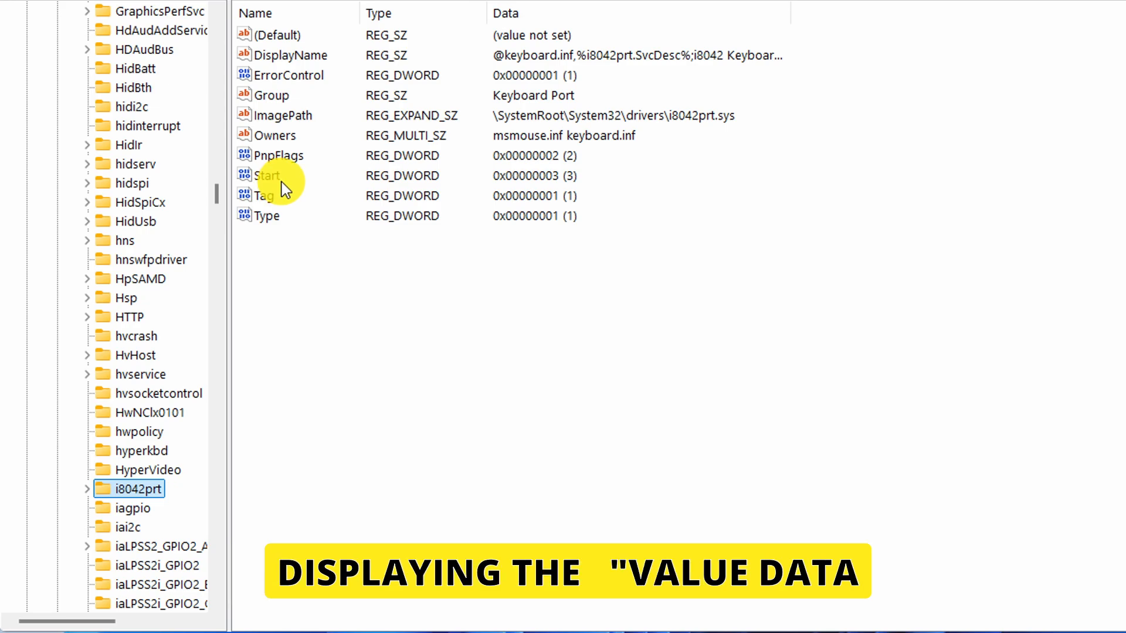
left_click(268, 175)
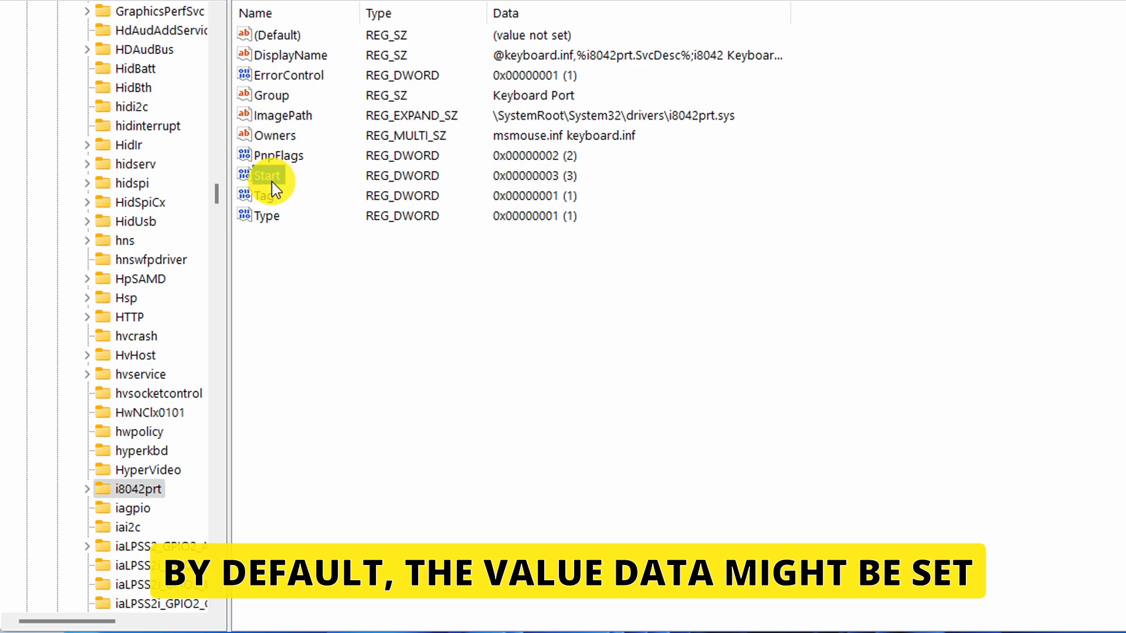
double_click(266, 175)
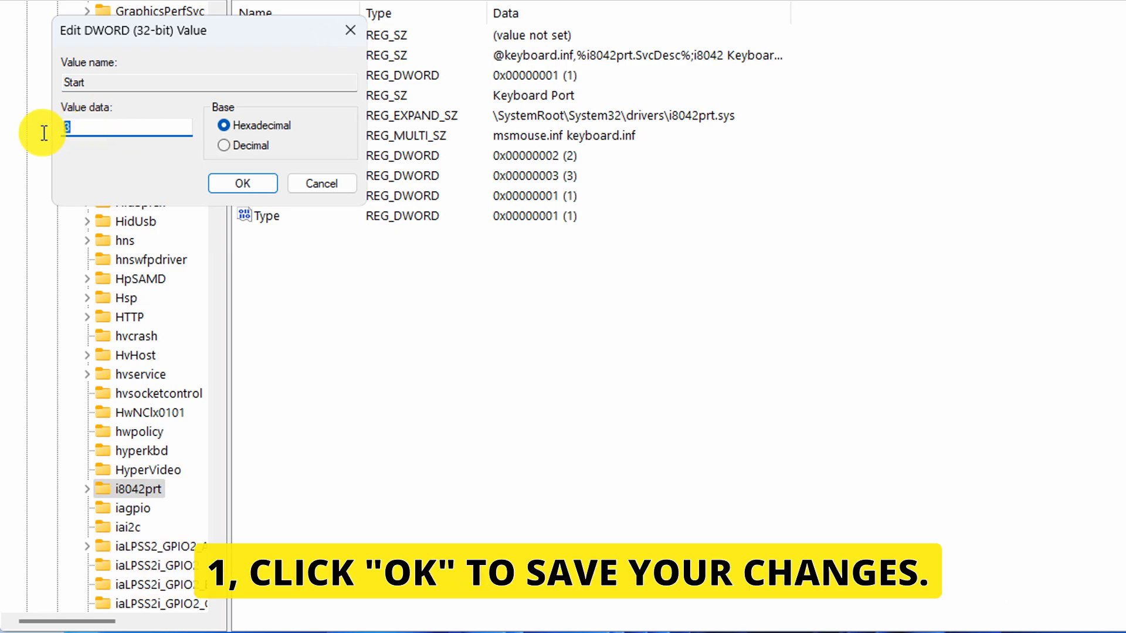
Change the Start value data from 3 to 1 and confirm it.
type("1")
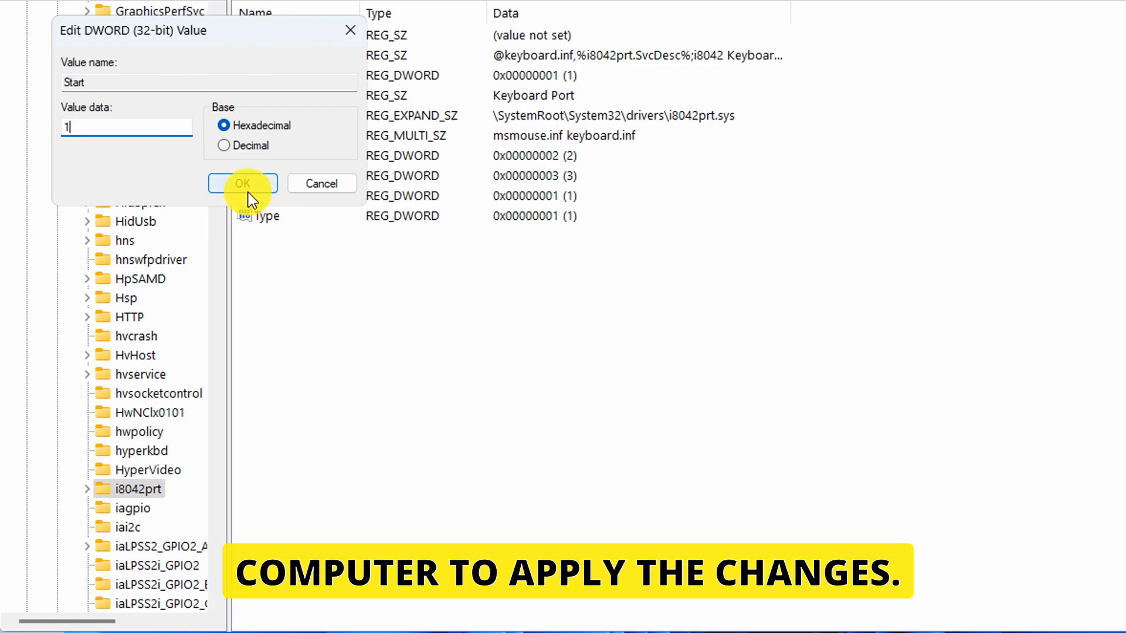
left_click(242, 183)
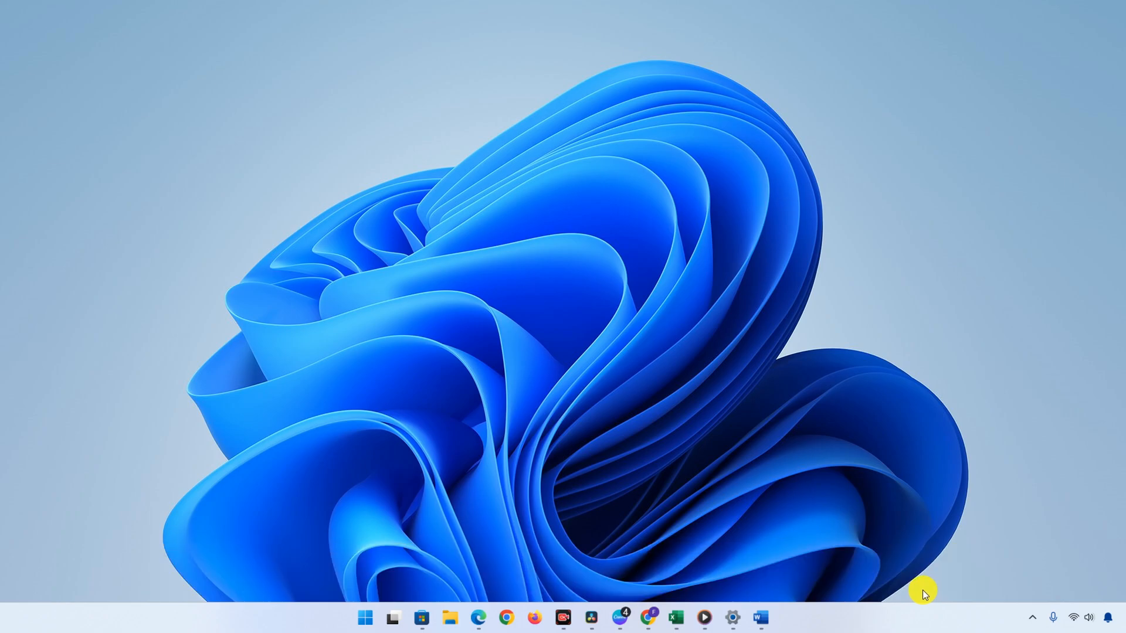
mouse_move(917, 588)
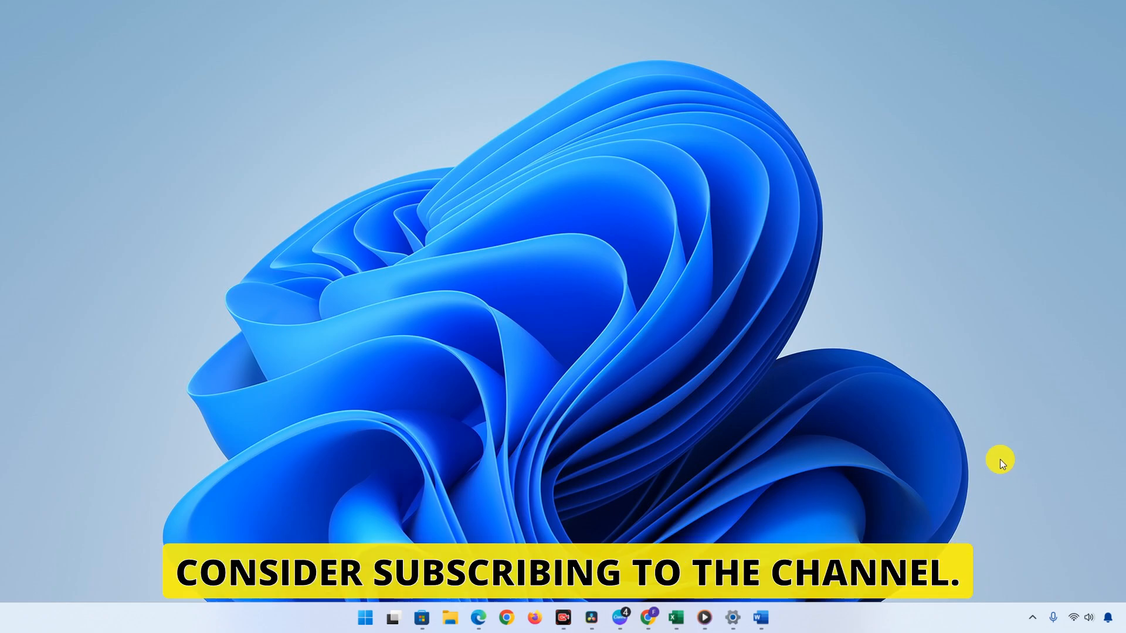
mouse_move(949, 459)
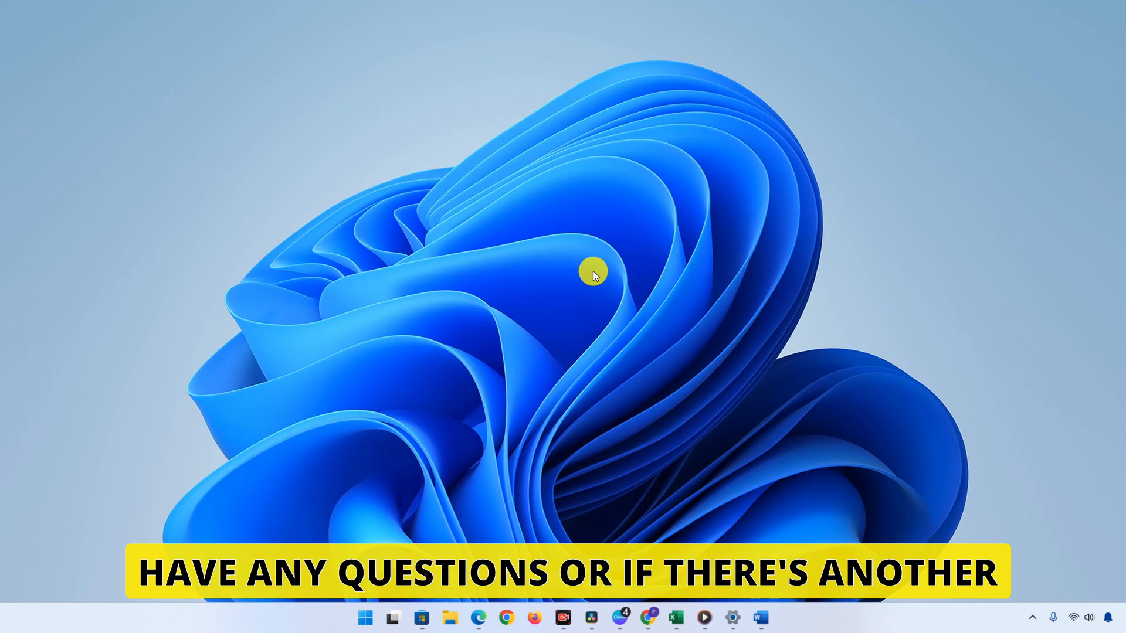
mouse_move(564, 258)
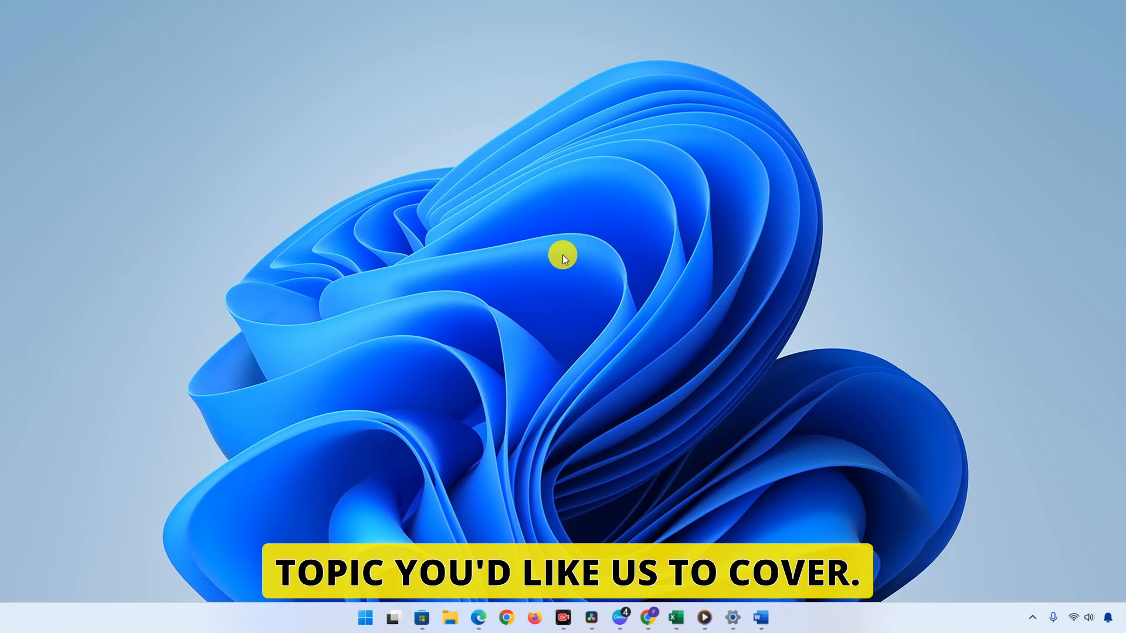